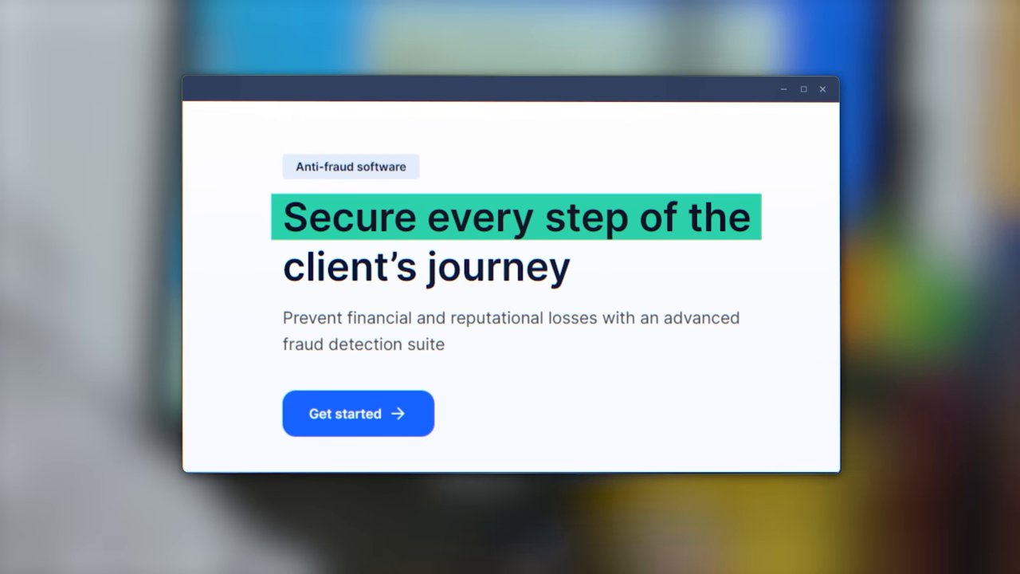
- Scroll past the hero to the 'How we keep you fraud-free' cards, landing on AI/behavioral risk scoring
click(357, 413)
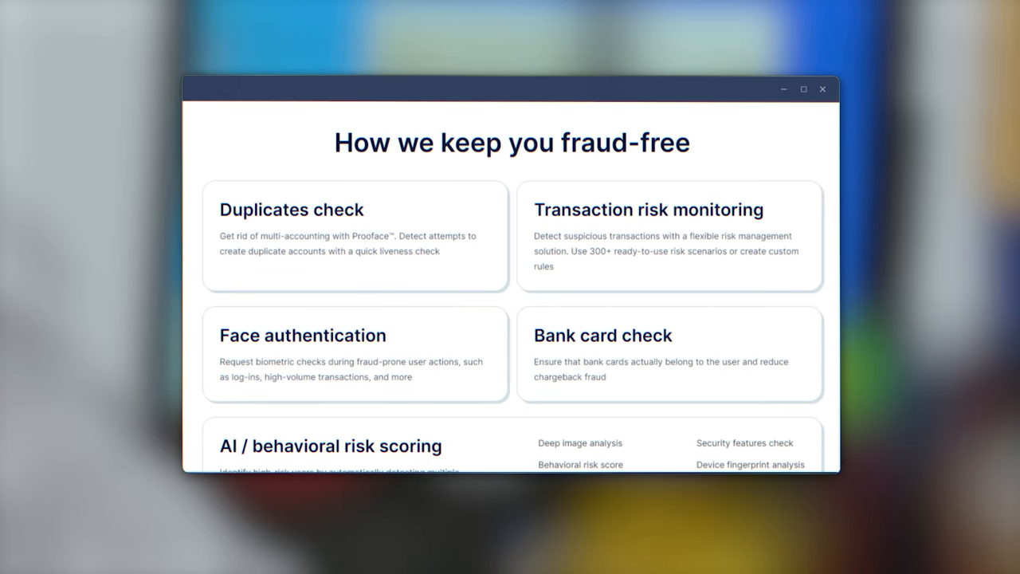
scroll(down, 3)
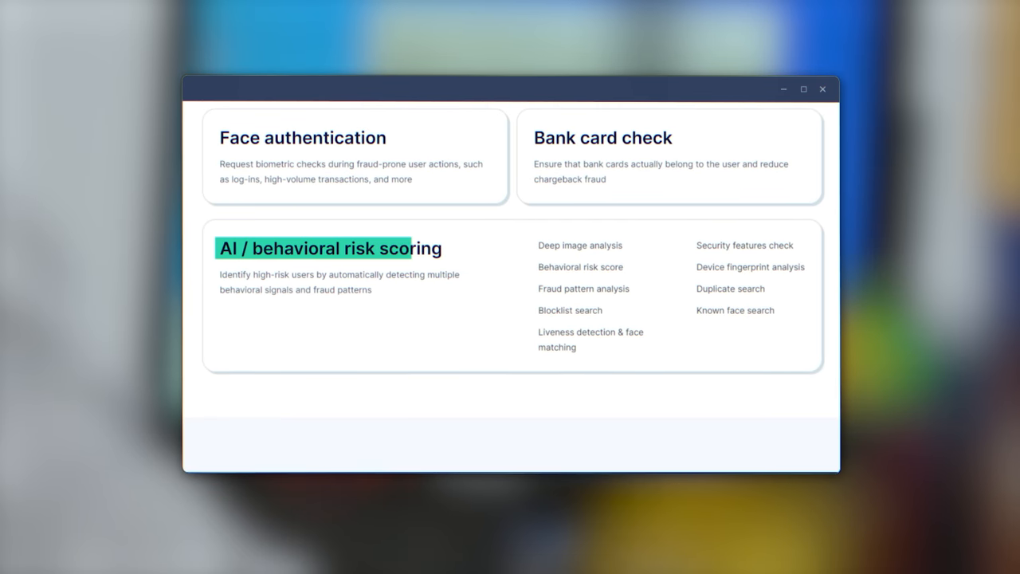